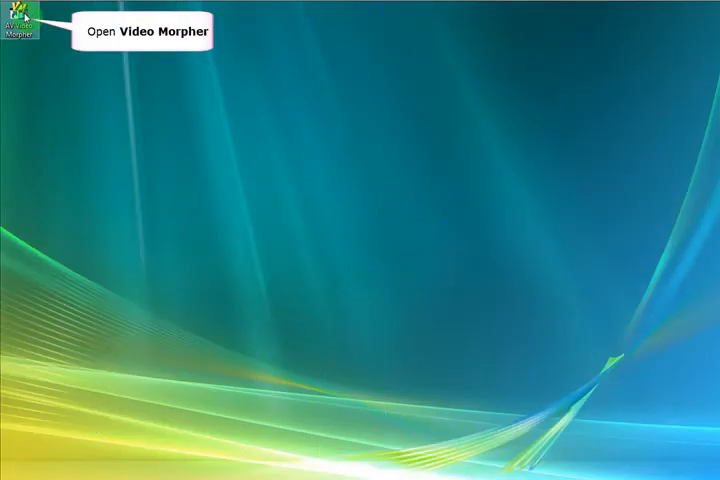
# Launch AV Video Morpher from the desktop and switch it to the video player mode.
pyautogui.doubleClick(22, 24)
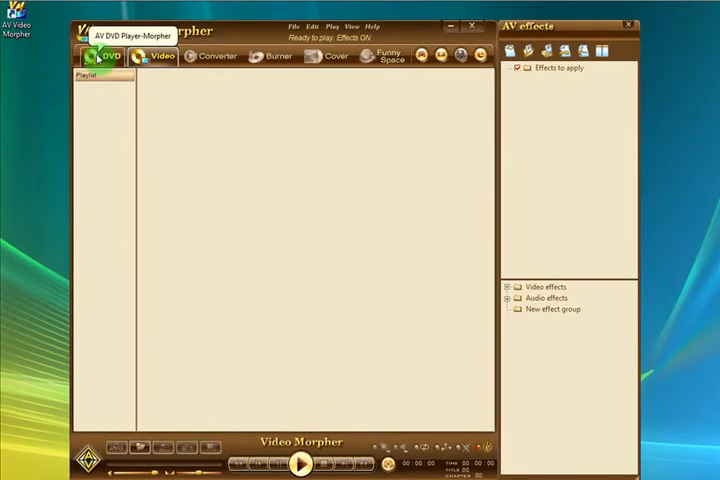
pyautogui.click(106, 56)
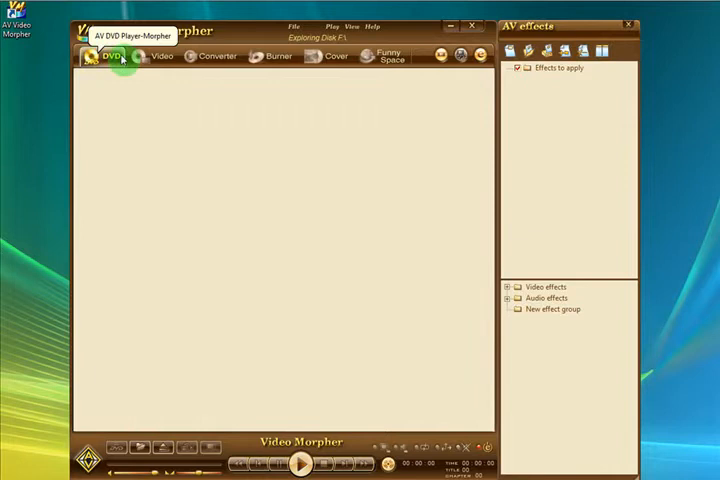
pyautogui.click(160, 56)
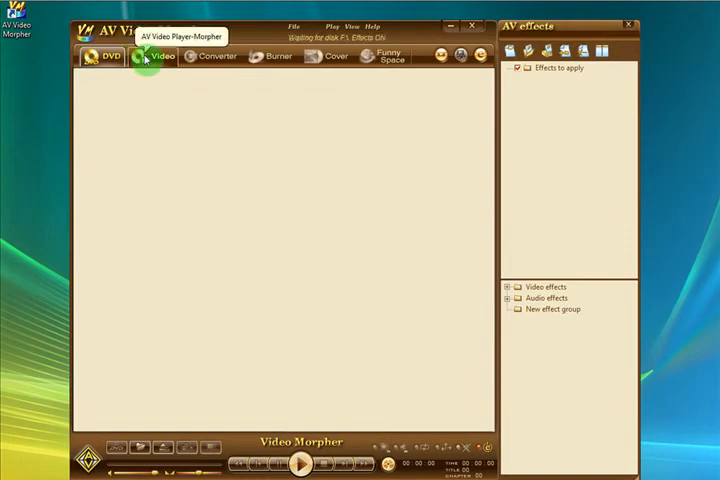
pyautogui.click(156, 56)
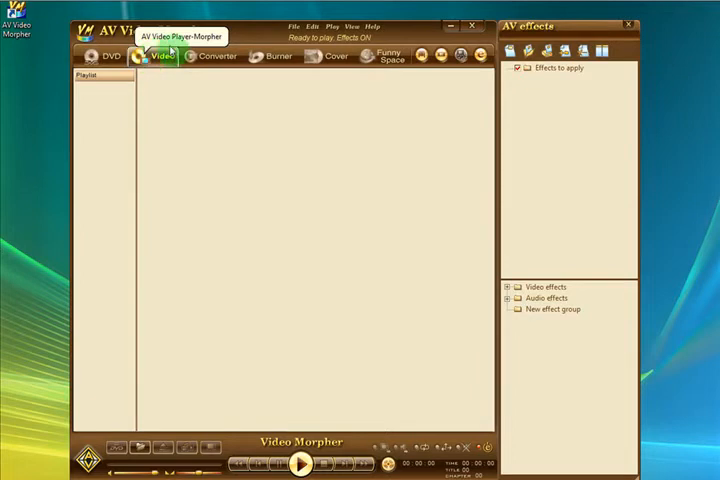
pyautogui.moveTo(292, 28)
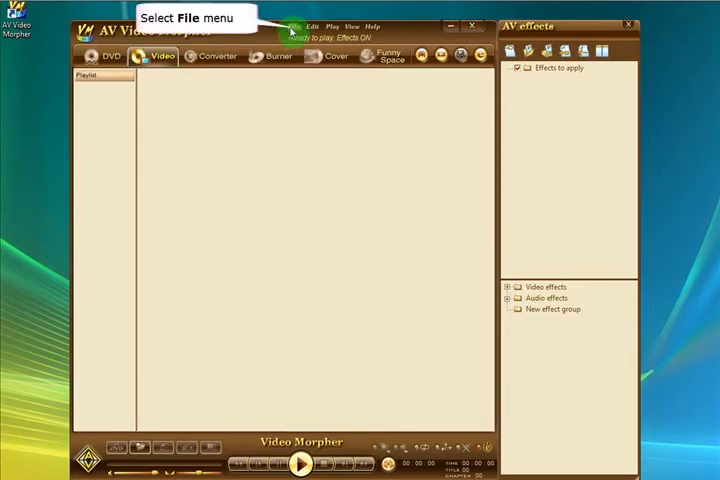
# Open the Notorious video file so it loads into the player and playlist.
pyautogui.click(294, 26)
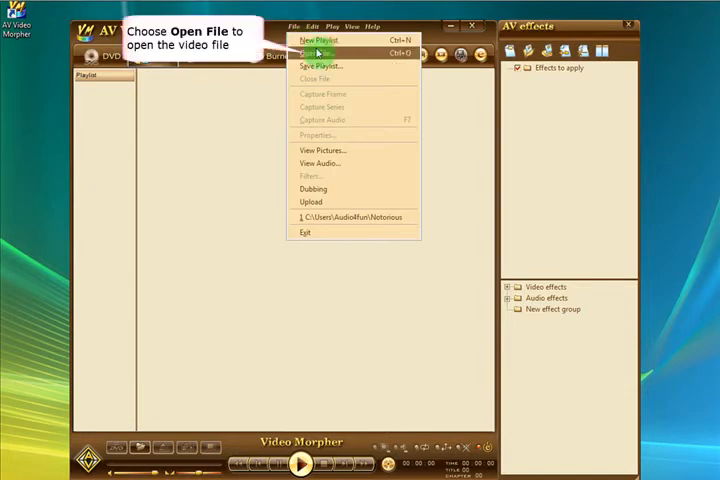
pyautogui.click(316, 52)
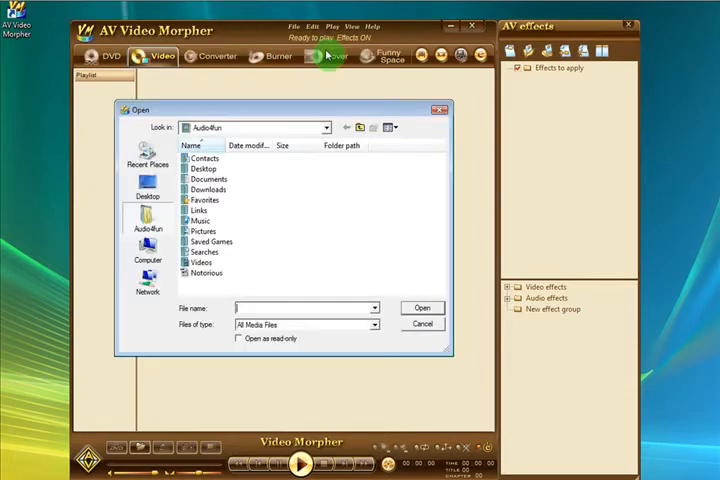
pyautogui.click(422, 324)
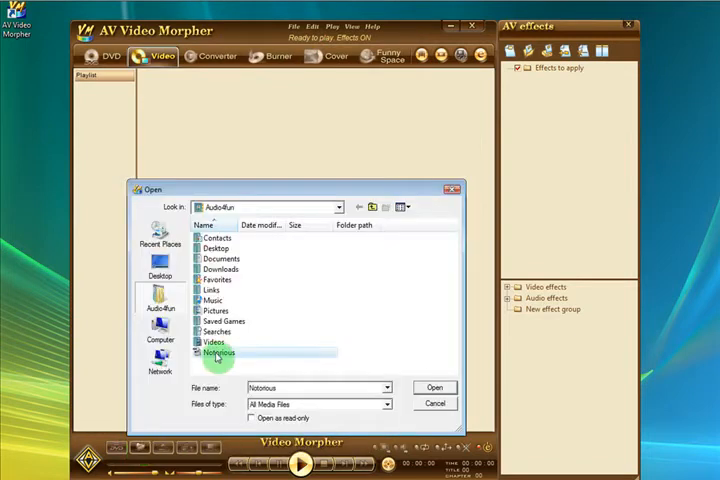
pyautogui.click(434, 388)
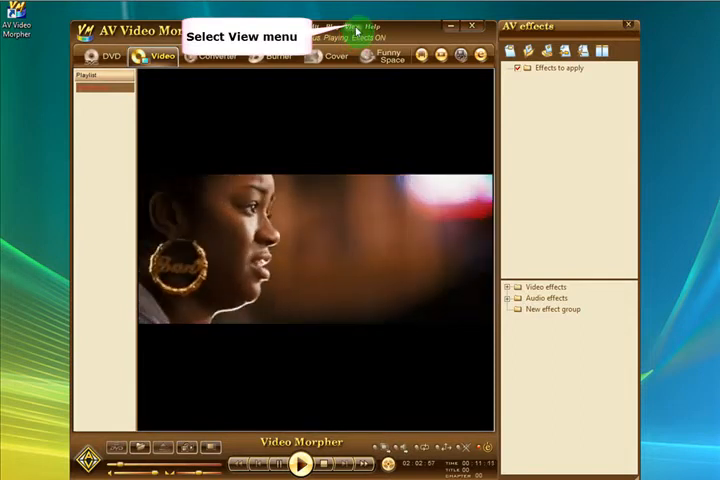
# Bring up the player Settings window via the View menu and the video's context menu.
pyautogui.click(348, 26)
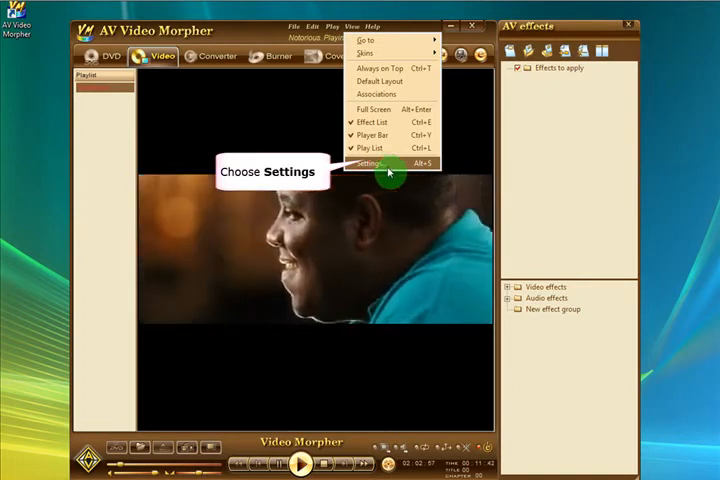
pyautogui.click(370, 164)
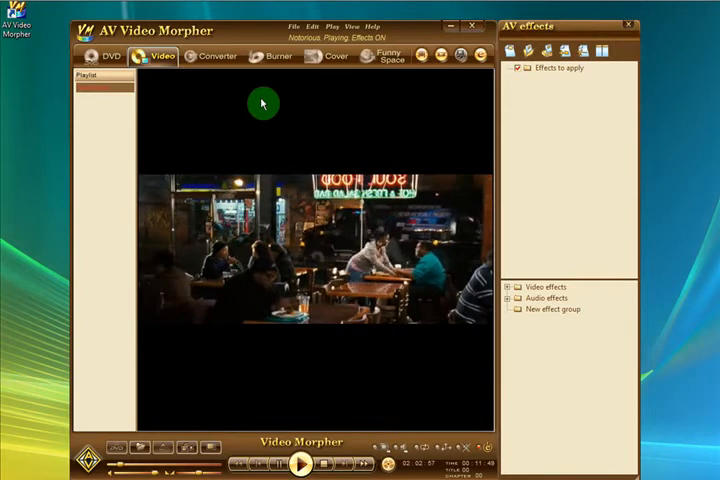
pyautogui.rightClick(262, 104)
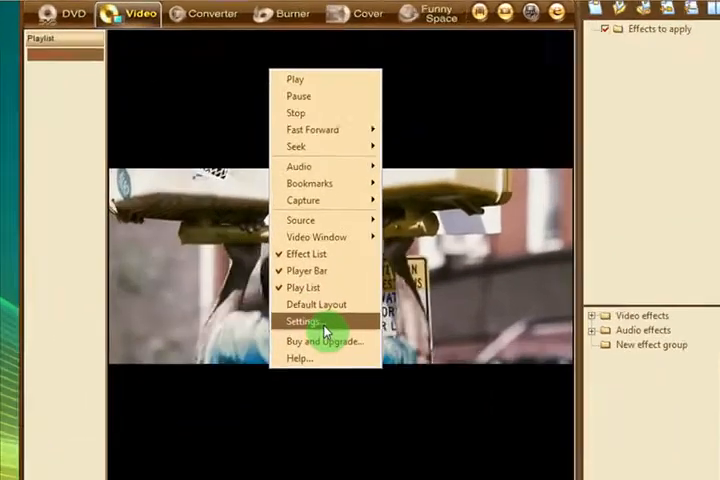
pyautogui.click(304, 320)
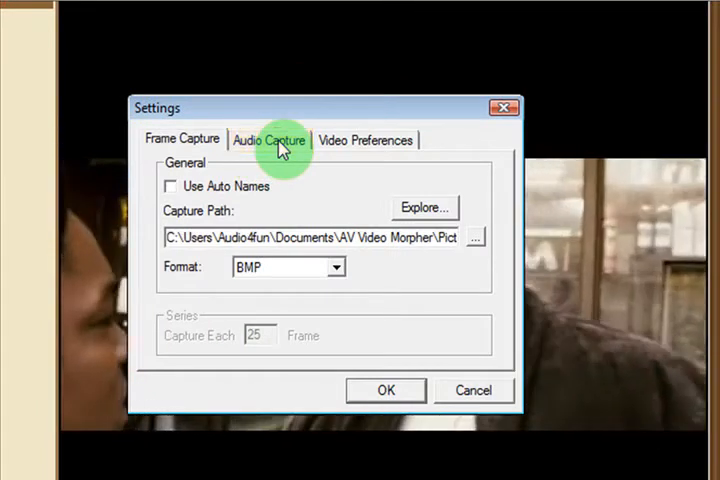
# Show the Audio Capture settings, toggle Use Auto Names on and off, and explore the capture folder.
pyautogui.click(268, 140)
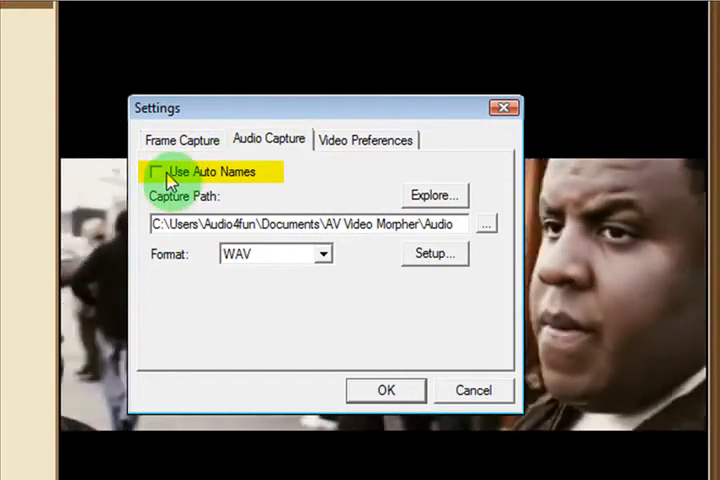
pyautogui.click(160, 172)
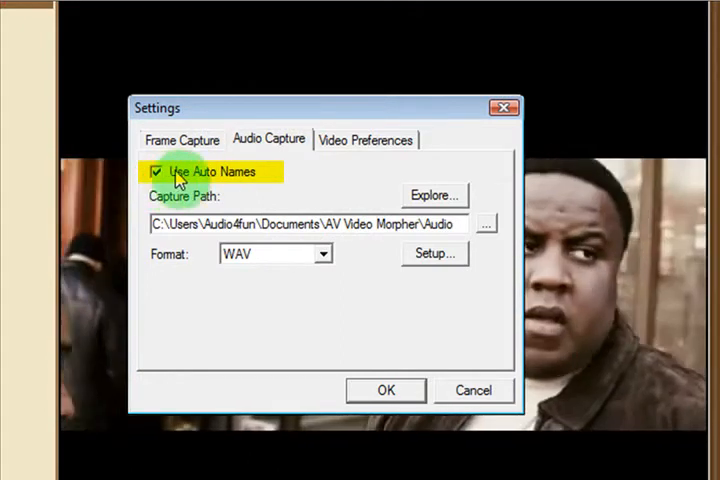
pyautogui.click(158, 172)
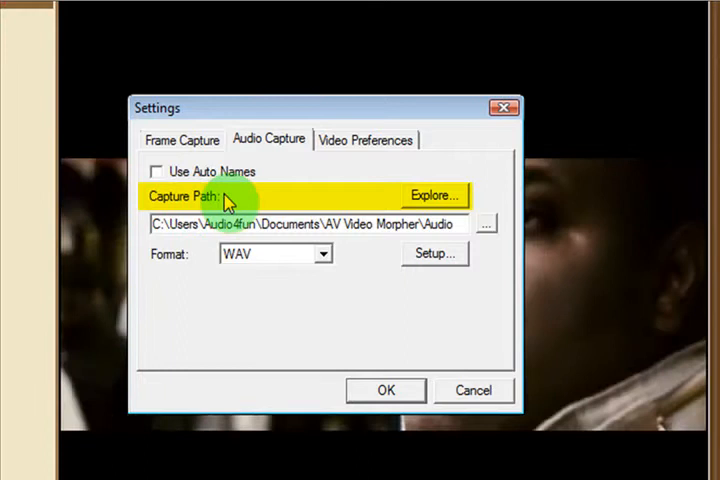
pyautogui.moveTo(434, 196)
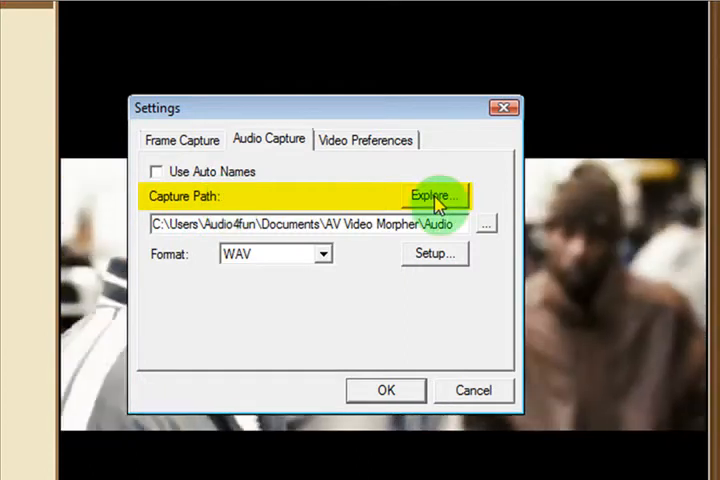
pyautogui.click(434, 194)
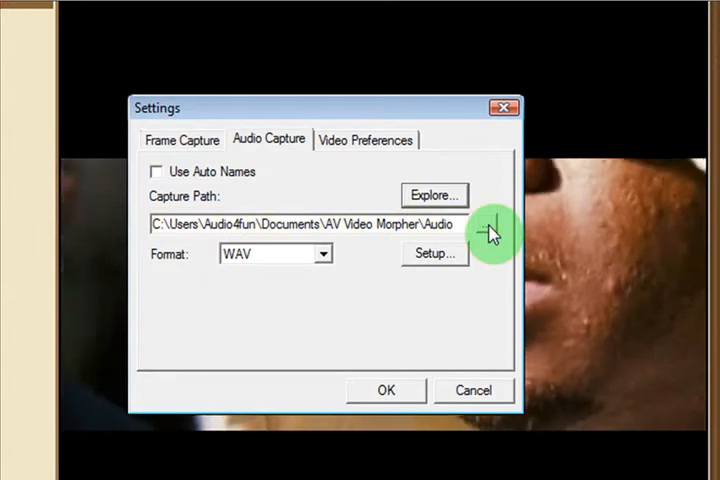
# Keep the Audio folder as capture path, review the WAV format choices and bring up encoder Setup.
pyautogui.click(432, 196)
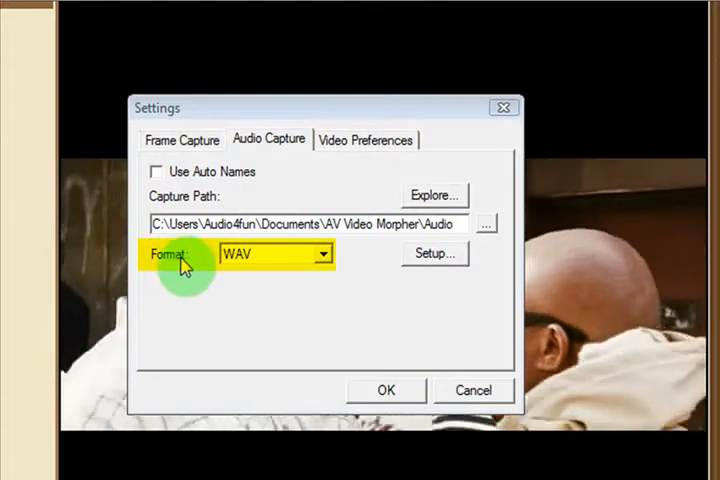
pyautogui.click(322, 252)
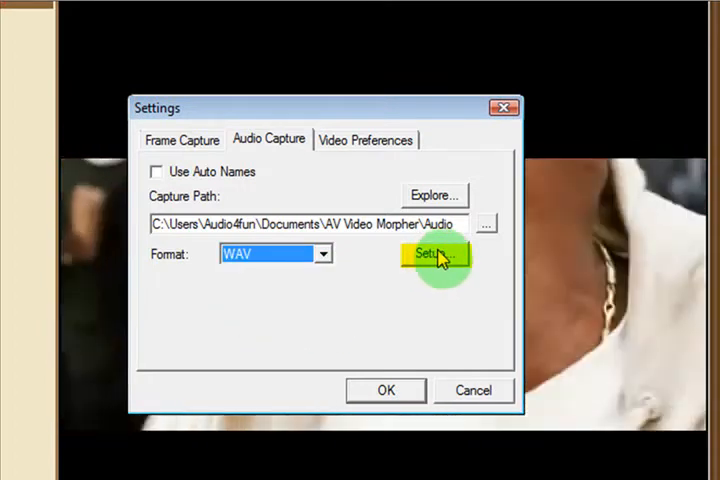
pyautogui.click(436, 256)
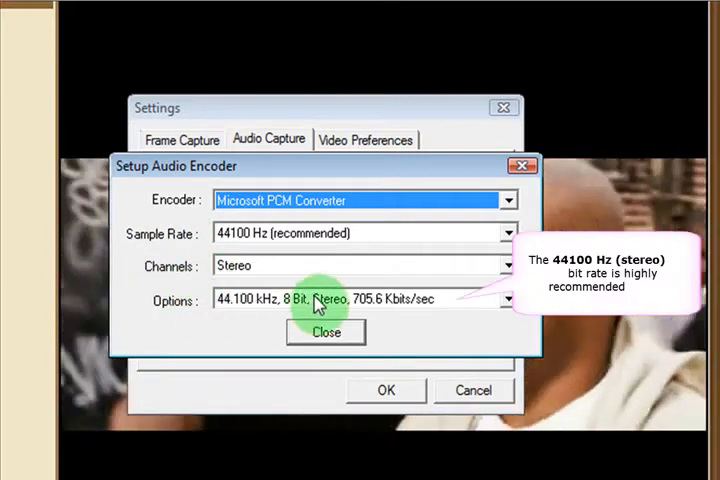
# Review the encoder quality options, keeping Microsoft PCM Converter at 44100 Hz stereo.
pyautogui.click(508, 300)
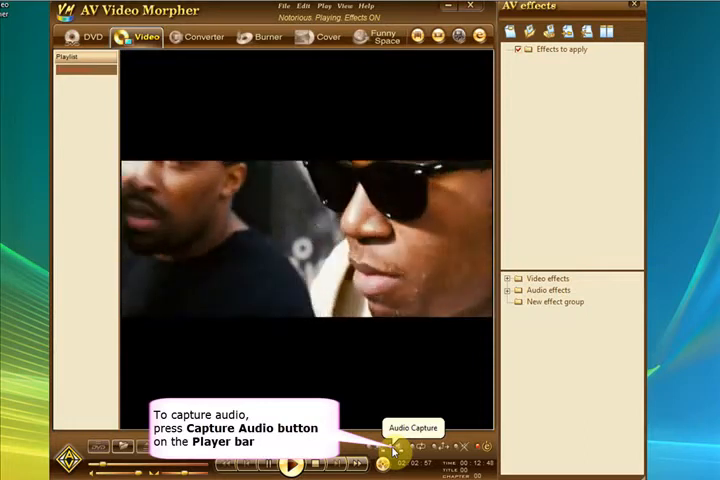
# Start audio capture and save the recording as Notorious_ringtone in the Audio folder.
pyautogui.click(398, 446)
pyautogui.write('Notorious_ringtone')
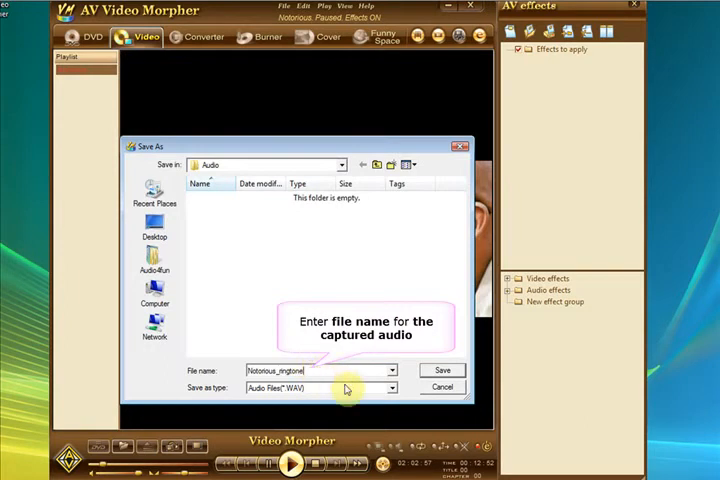
pyautogui.click(390, 388)
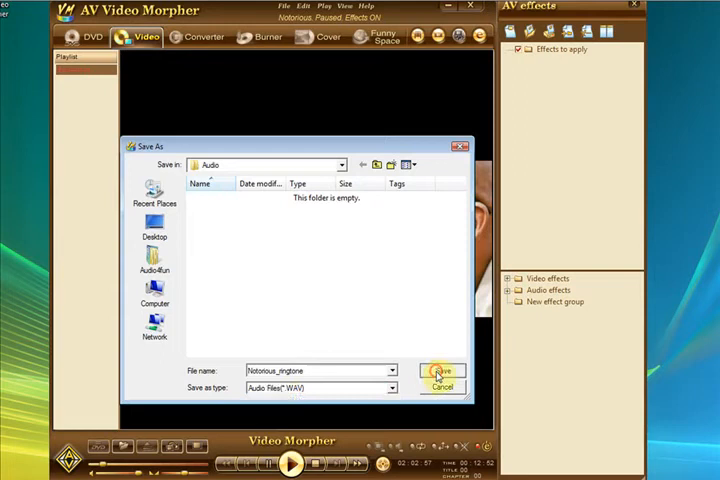
pyautogui.click(438, 372)
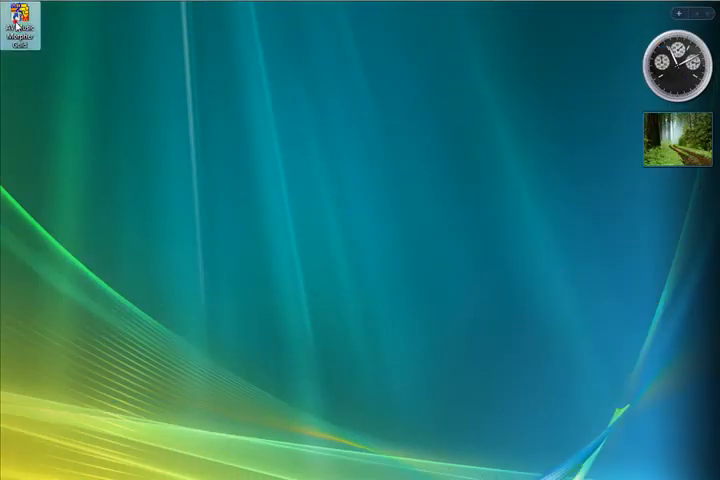
# Launch AV Music Morpher Gold and load Notorious_ringtone.WAV into the wave editor.
pyautogui.doubleClick(30, 14)
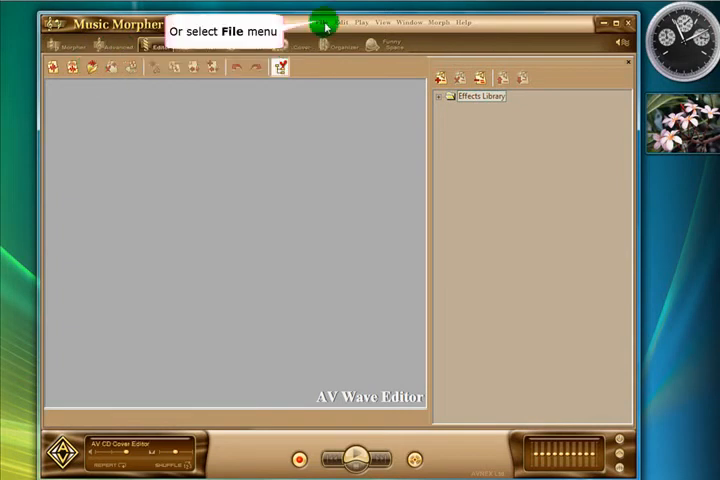
pyautogui.click(328, 22)
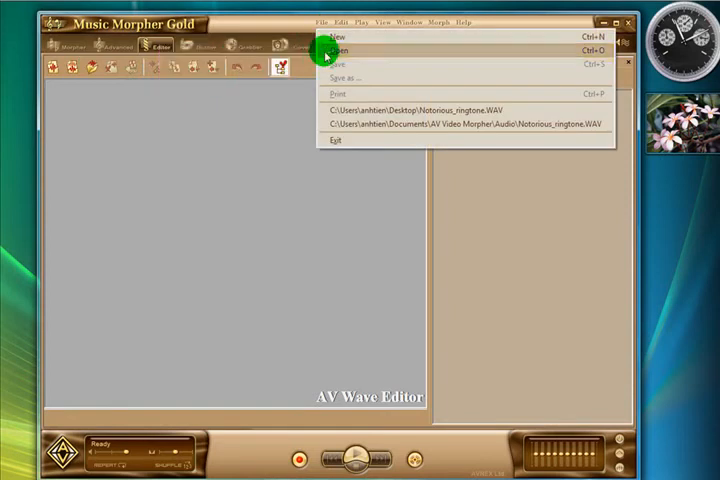
pyautogui.click(338, 50)
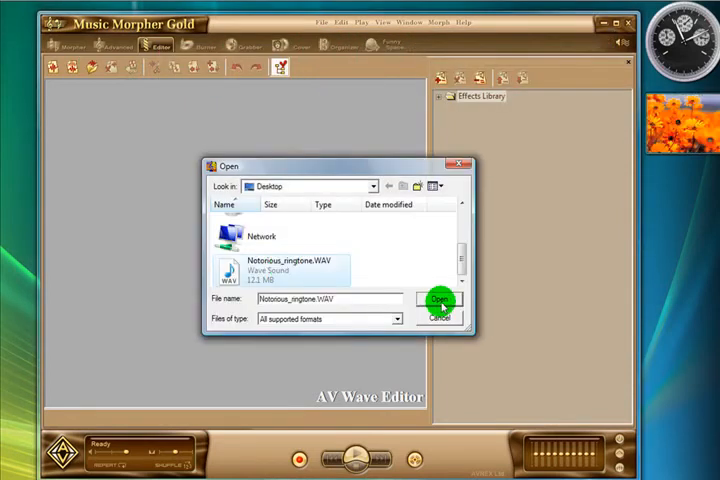
pyautogui.click(440, 300)
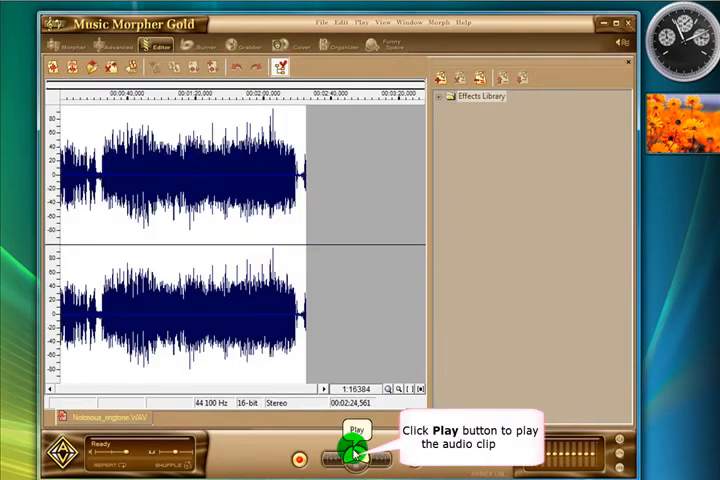
# Play the recording, zoom into the waveform twice and select the favourite middle excerpt.
pyautogui.click(356, 458)
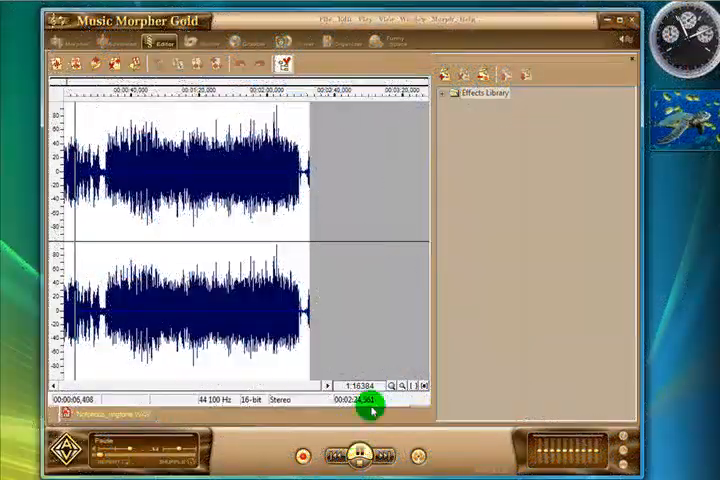
pyautogui.click(400, 384)
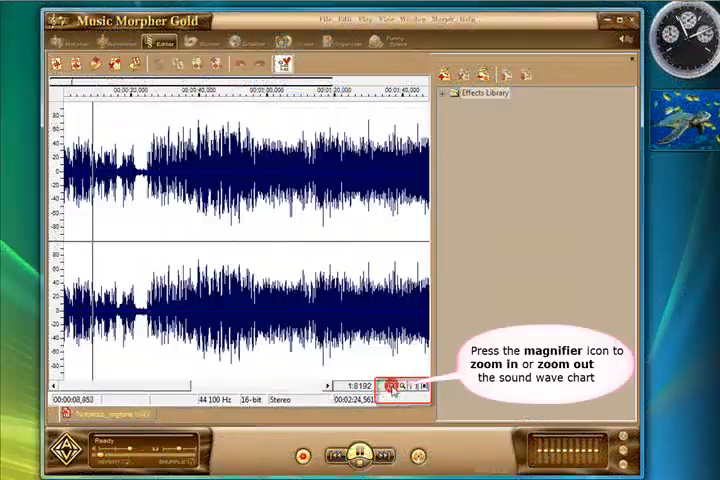
pyautogui.click(392, 386)
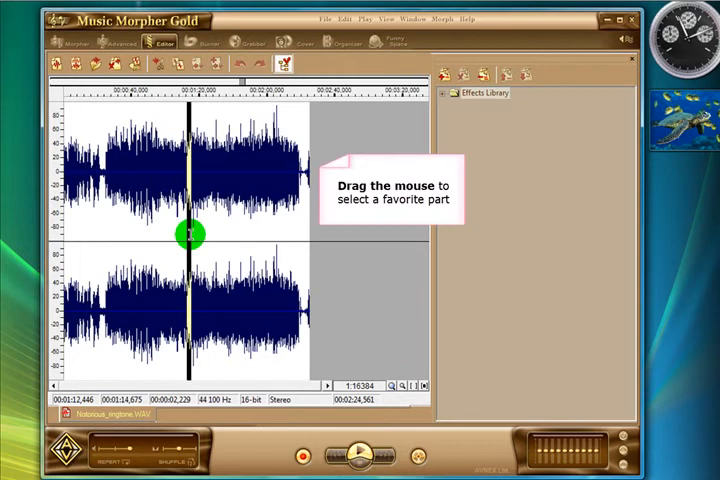
pyautogui.moveTo(184, 236); pyautogui.dragTo(304, 236)
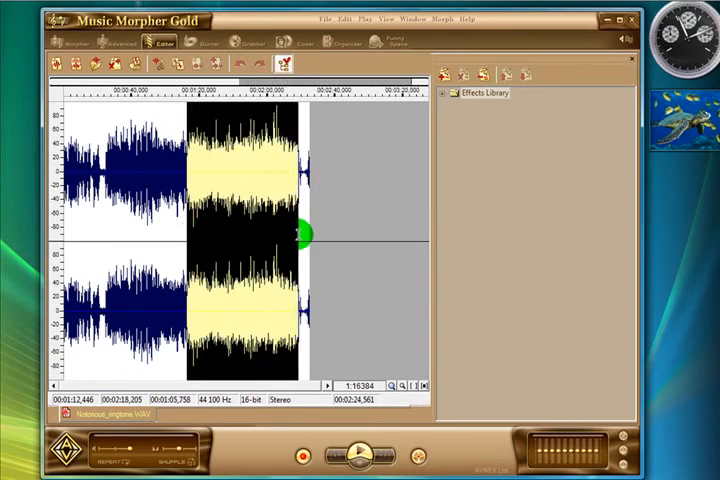
pyautogui.moveTo(170, 64)
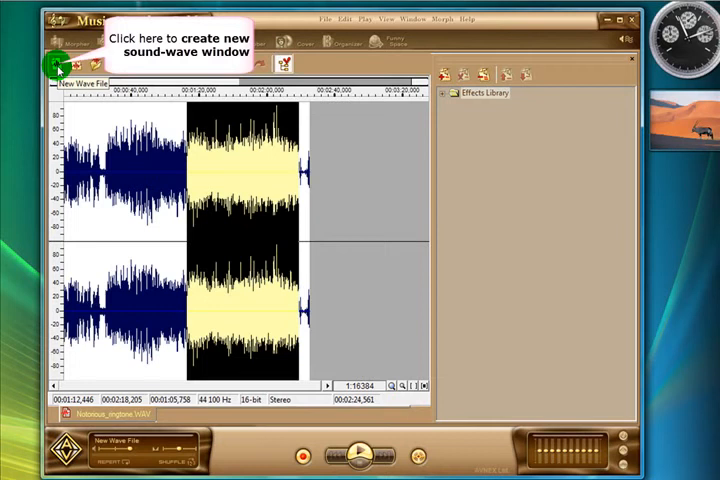
# Create a new empty sound-wave window and paste the copied excerpt into it.
pyautogui.click(48, 64)
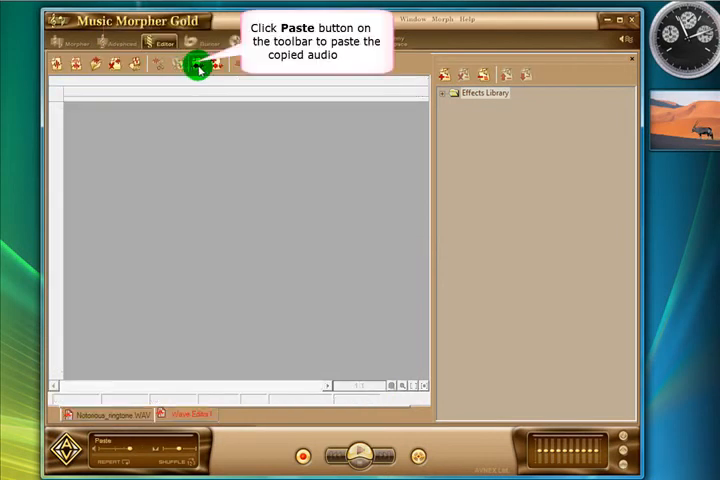
pyautogui.moveTo(198, 66)
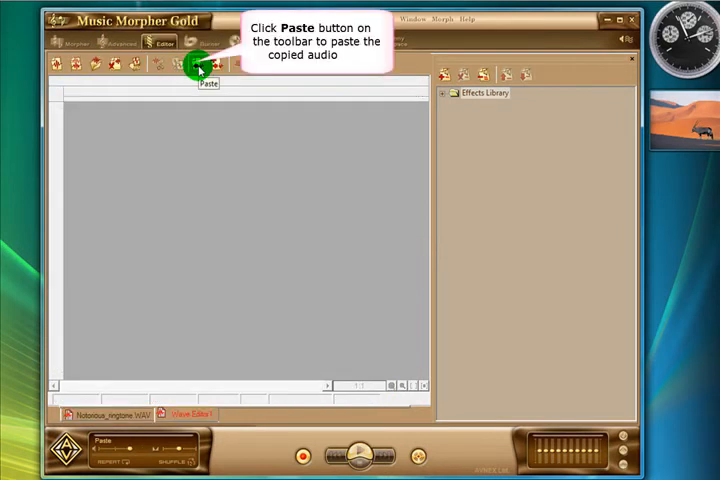
pyautogui.rightClick(200, 216)
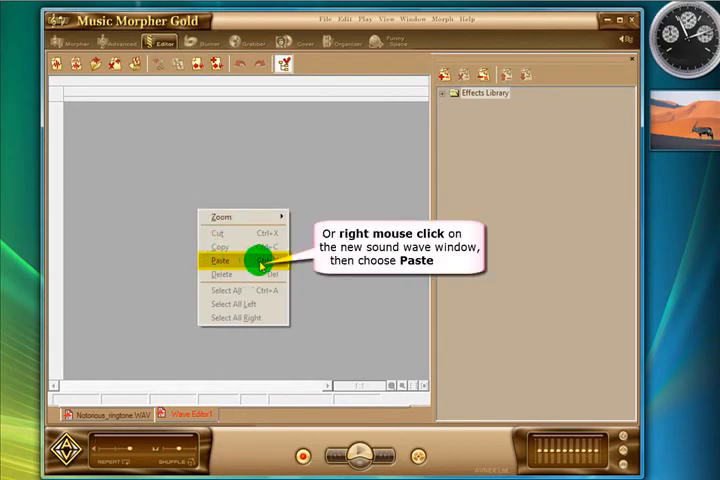
pyautogui.click(216, 258)
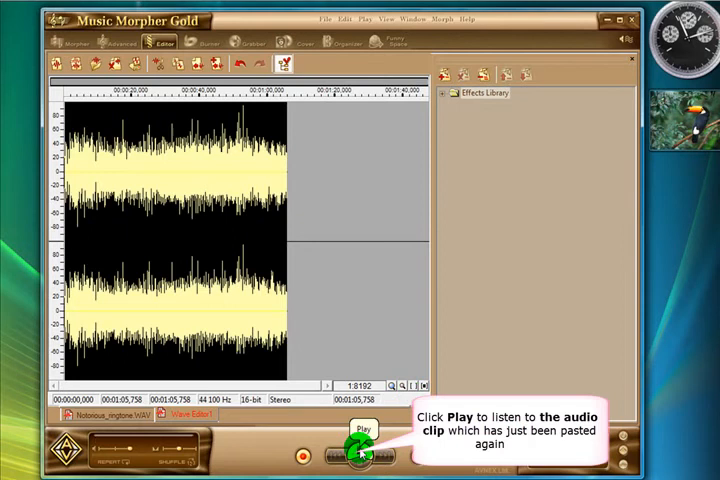
# Listen to the excerpt, delete its redundant opening stretch, then play the trimmed clip.
pyautogui.click(360, 452)
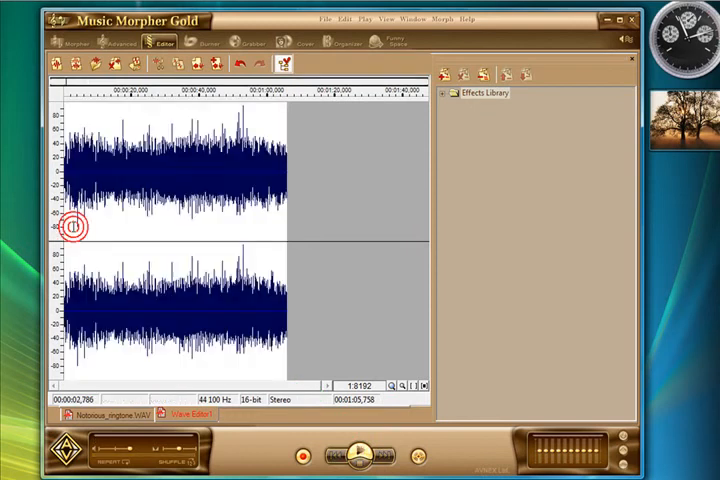
pyautogui.rightClick(76, 228)
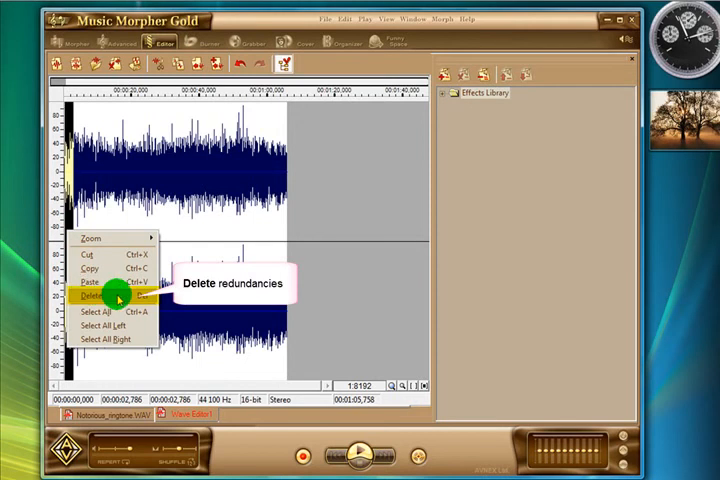
pyautogui.click(96, 296)
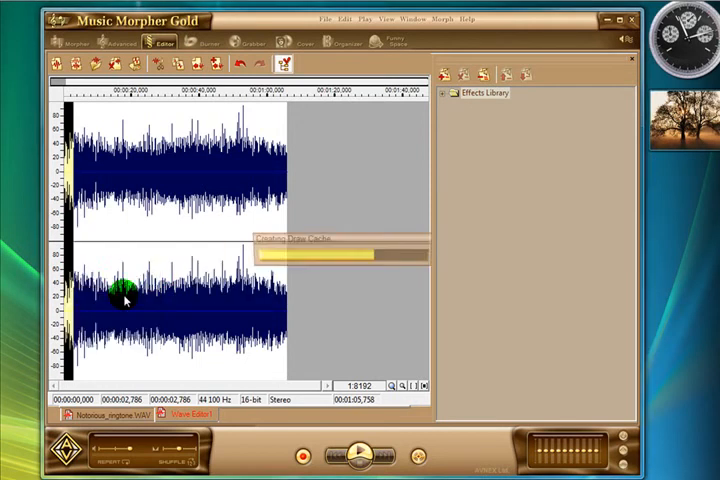
pyautogui.click(356, 456)
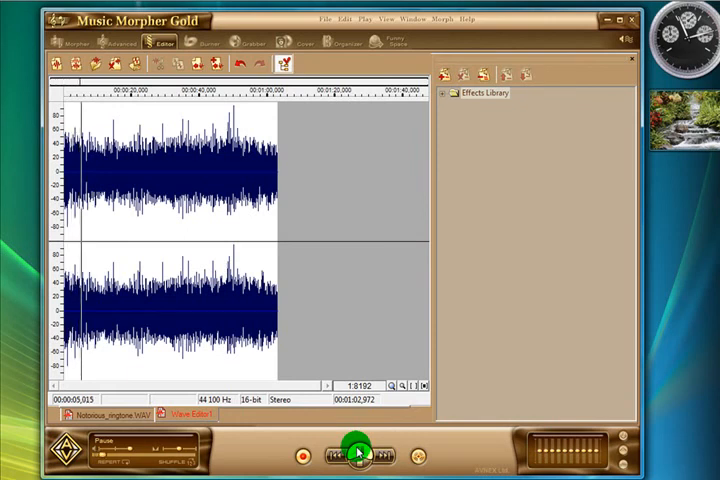
pyautogui.click(356, 452)
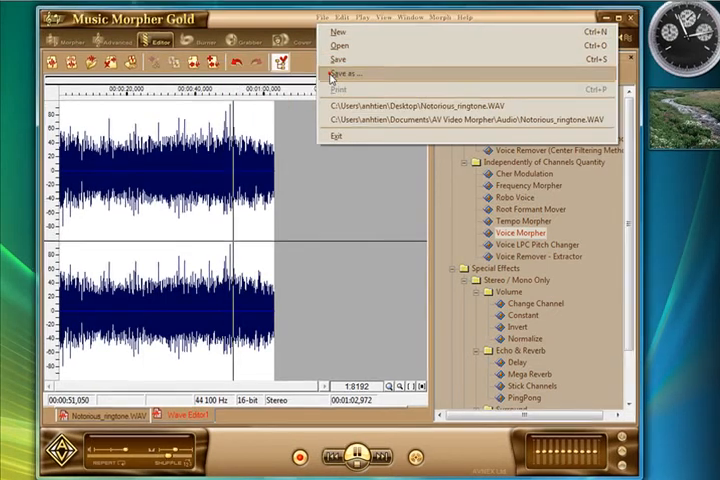
# Save the trimmed clip to the desktop as 'Ringtone' in MPEG Audio (*.MP3) format, accepting default encoder settings.
pyautogui.click(344, 74)
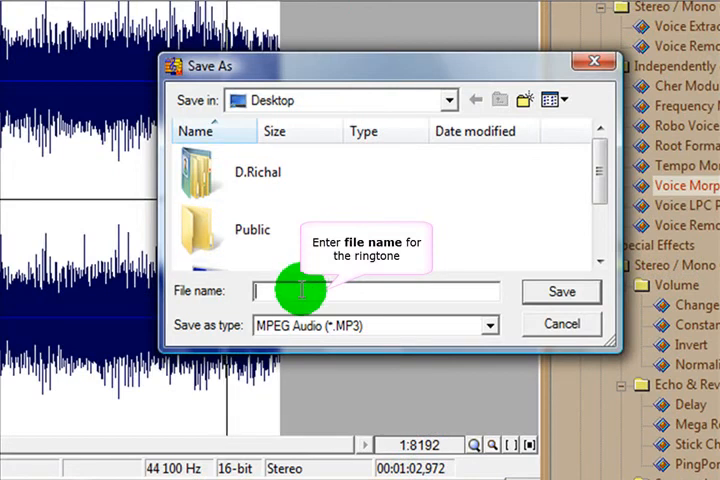
pyautogui.write('Ringtone')
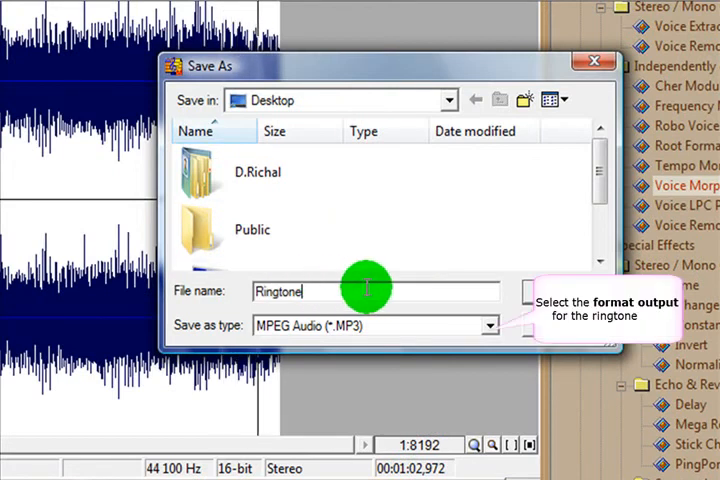
pyautogui.click(488, 324)
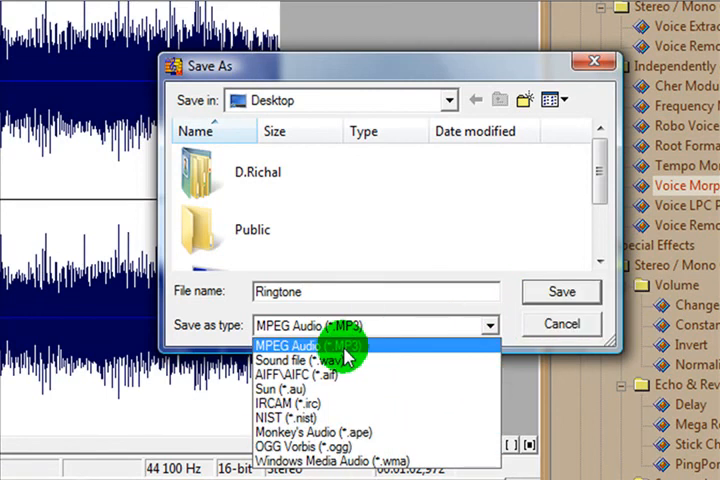
pyautogui.click(290, 344)
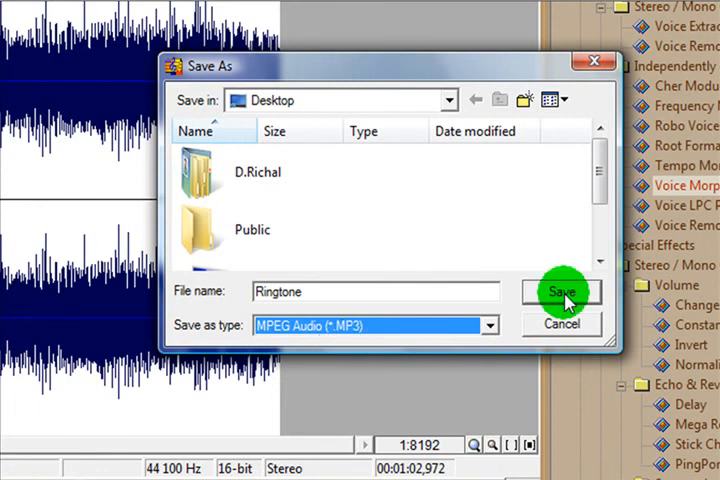
pyautogui.click(562, 292)
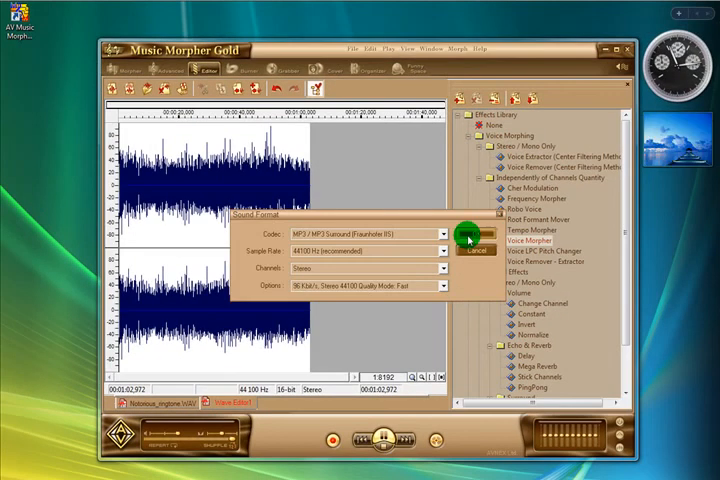
pyautogui.click(466, 234)
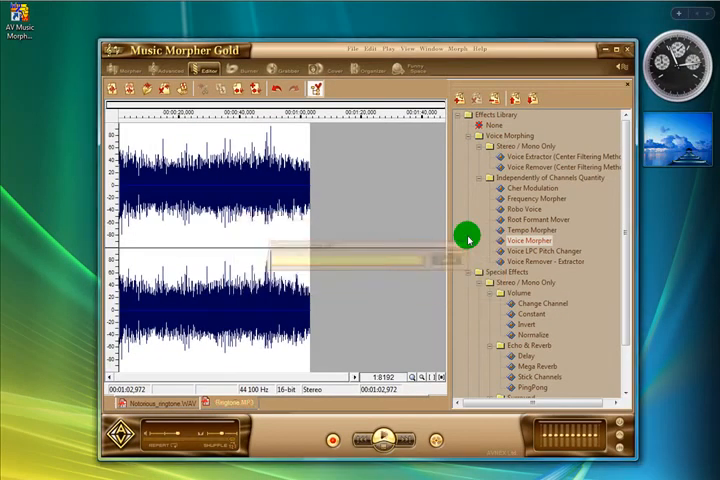